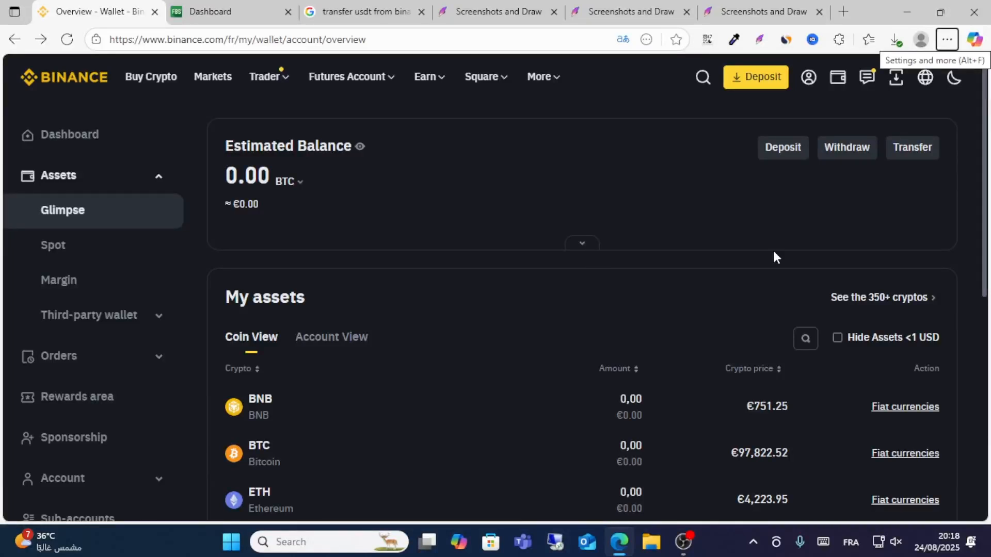
mouse_move(735, 252)
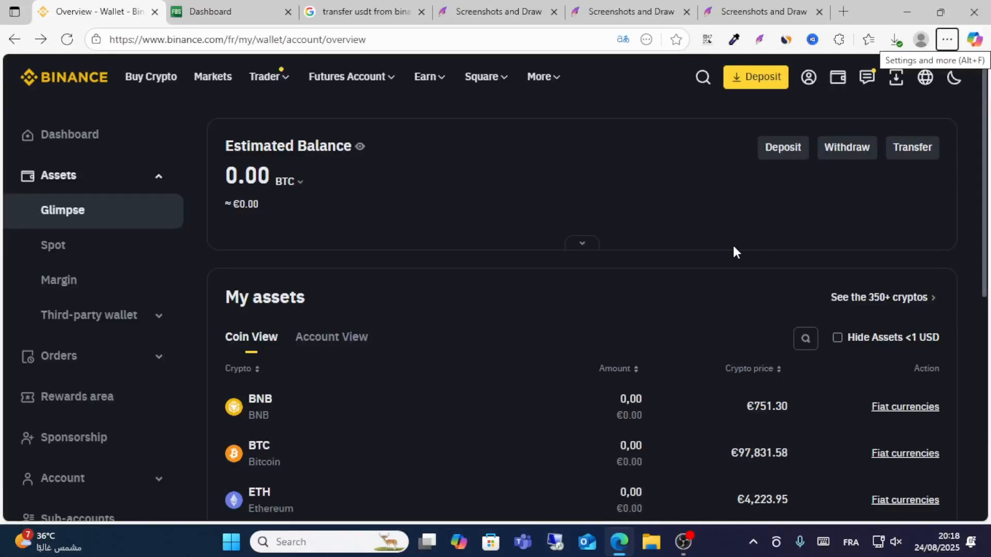
Keep the FBS dashboard session active, then return to the Binance wallet overview
left_click(229, 11)
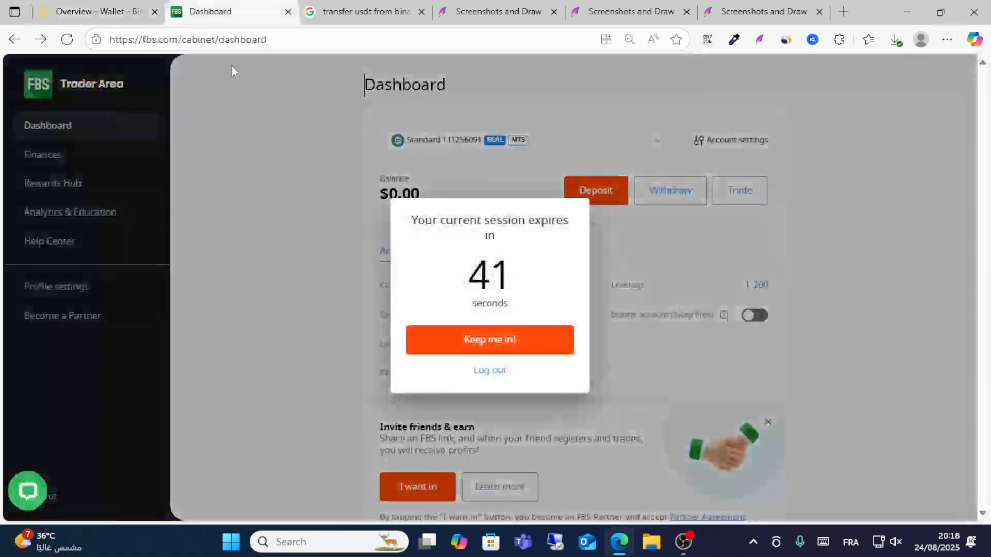
left_click(489, 339)
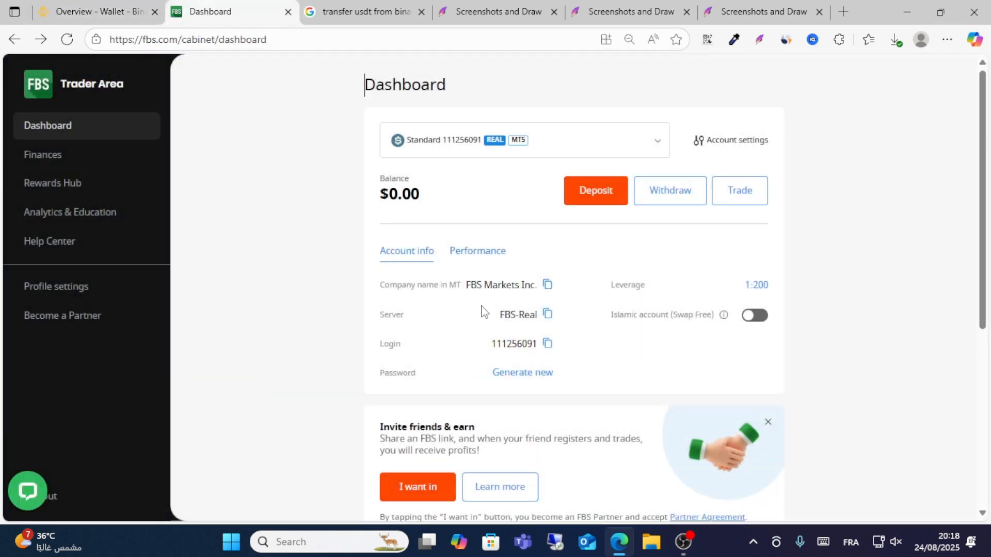
left_click(95, 12)
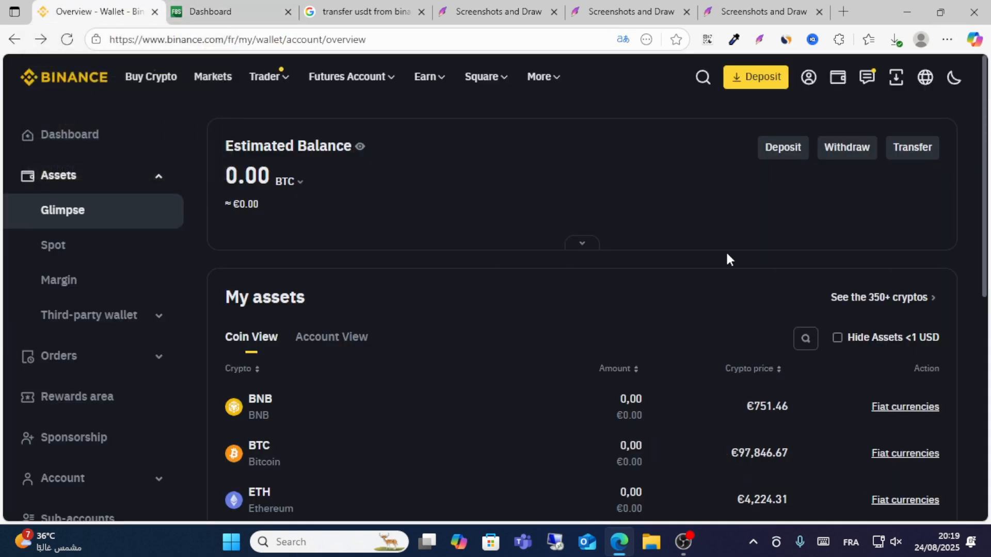
Open the Binance crypto withdrawal form from the Estimated Balance card, then bring FBS back in front
left_click(846, 148)
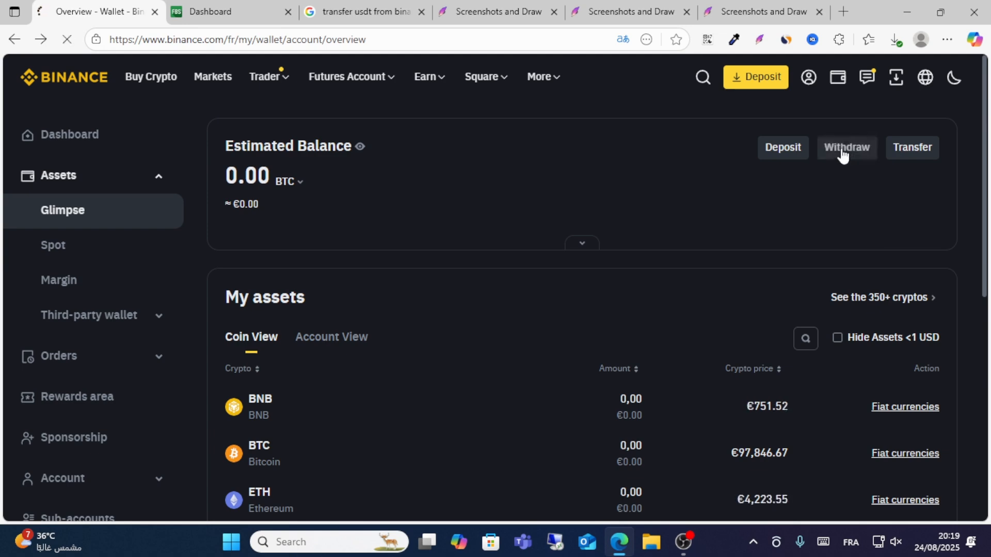
left_click(845, 148)
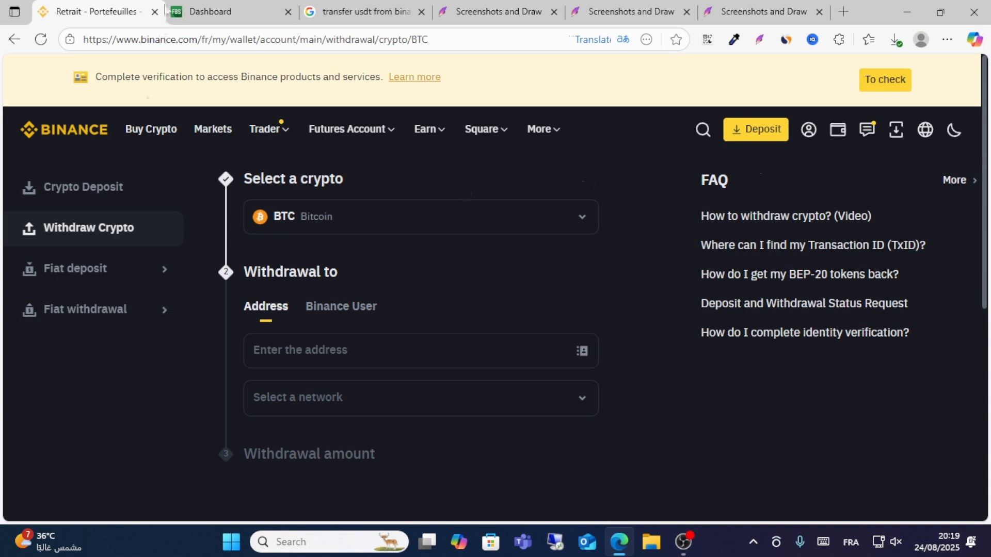
left_click(227, 11)
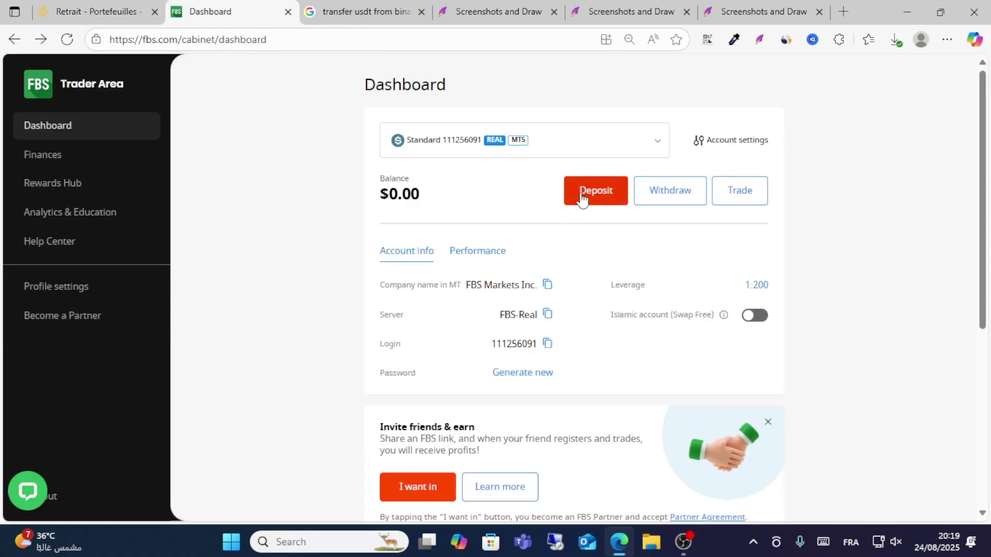
Start a USDT (TRC20) deposit in FBS, mark the saved address screenshot with a rectangle, and return to Binance
left_click(593, 190)
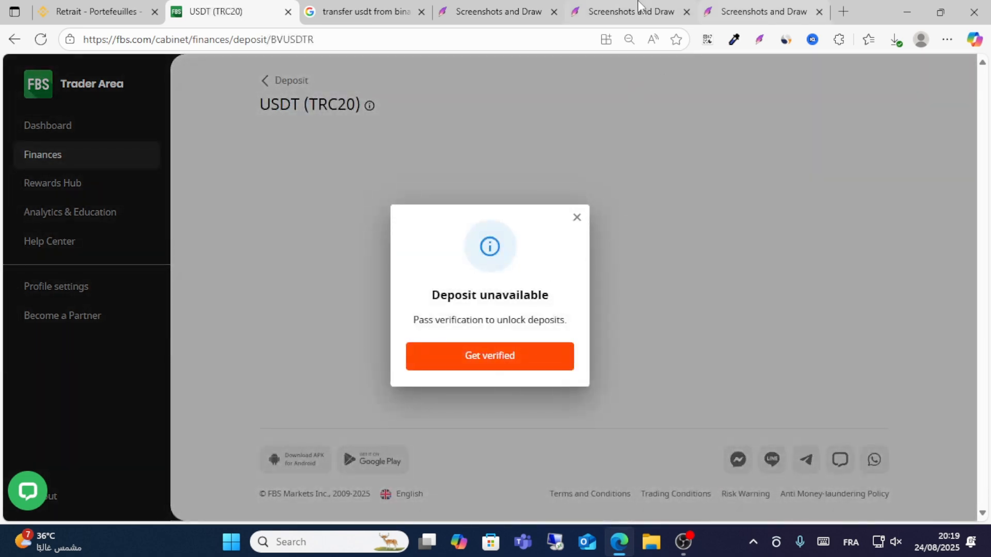
left_click(497, 11)
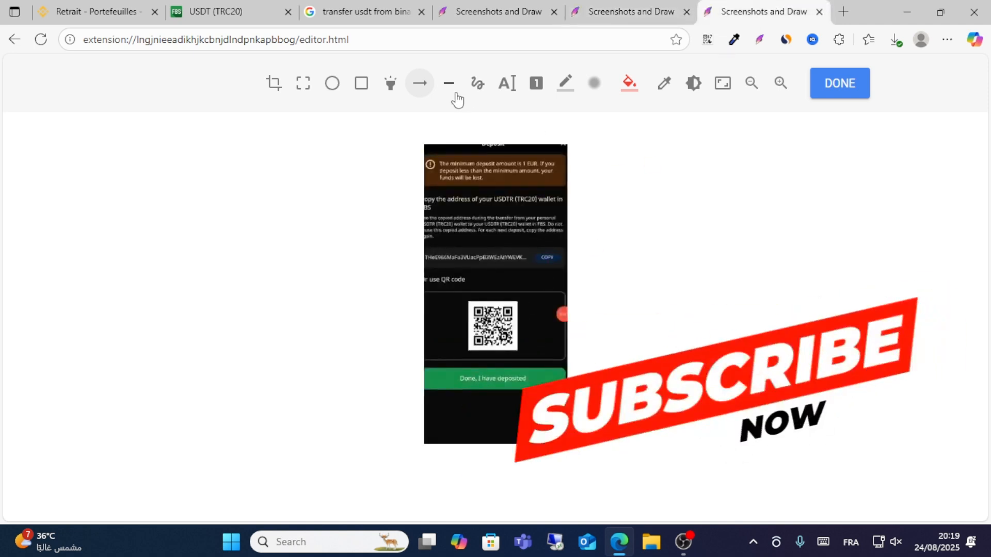
left_click(361, 83)
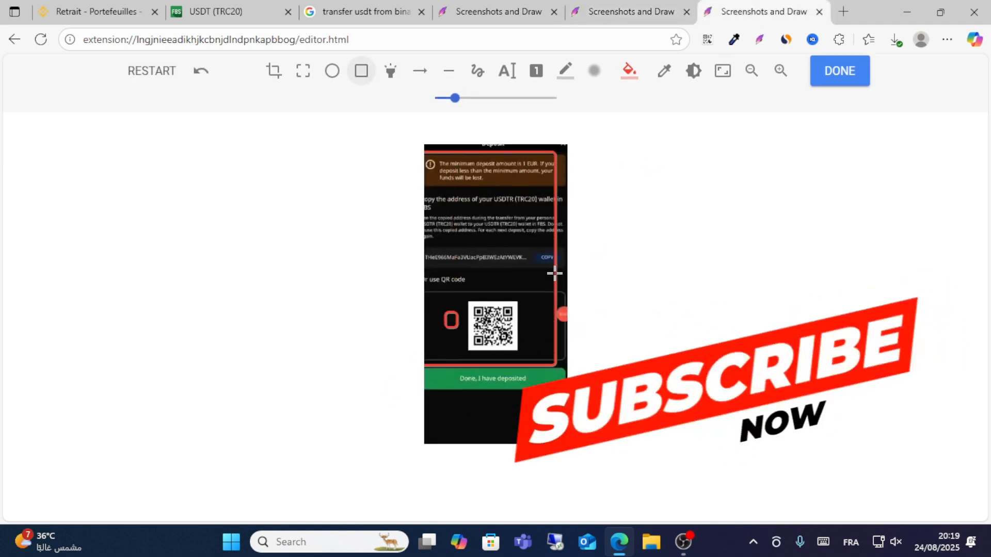
left_click(95, 12)
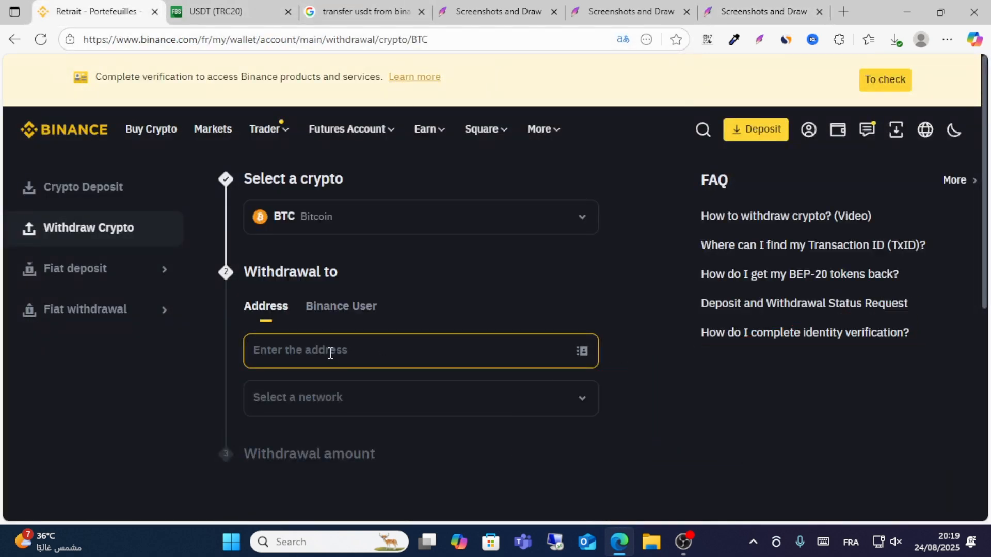
Leave the recipient address empty so Binance warns it is required, checking the FBS USDT (TRC20) page in between
scroll("down", 3)
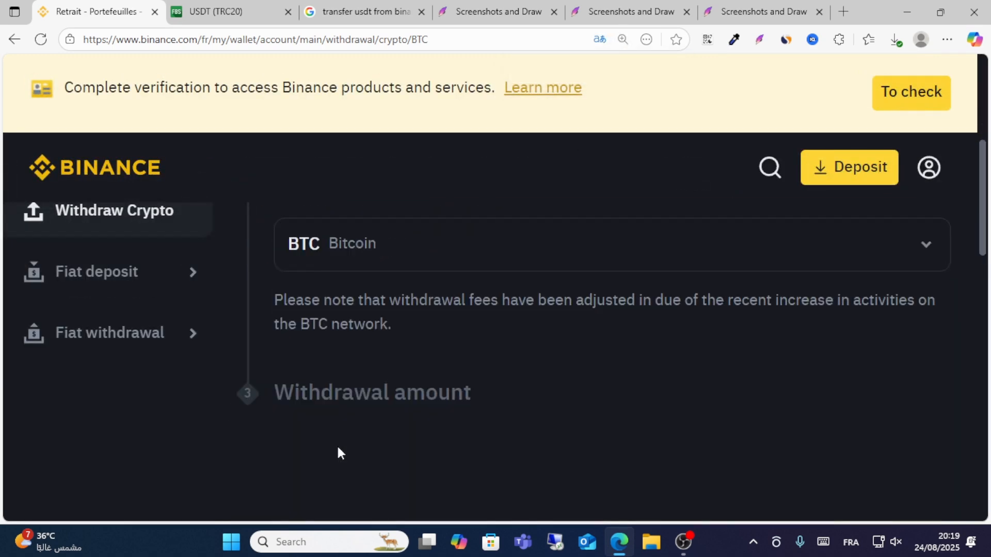
left_click(622, 39)
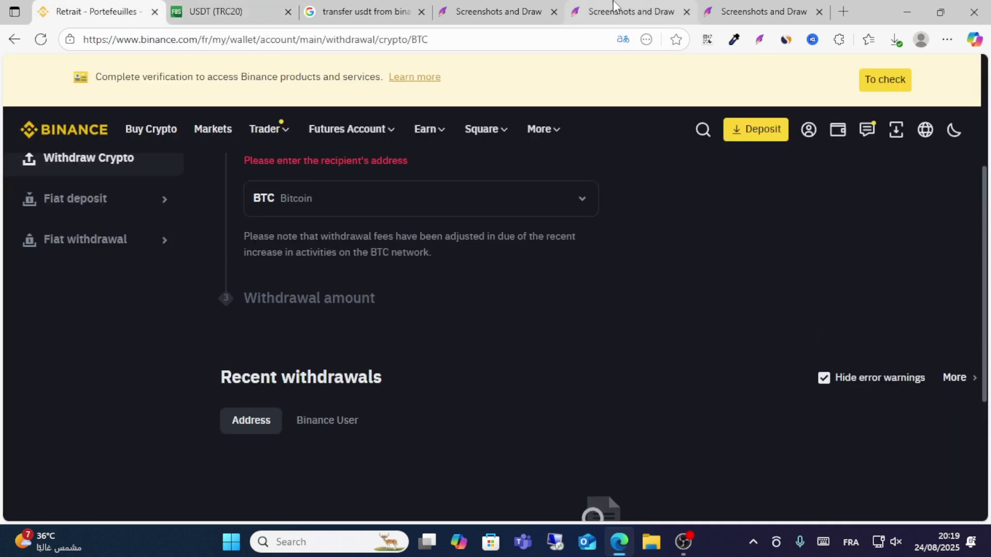
left_click(763, 12)
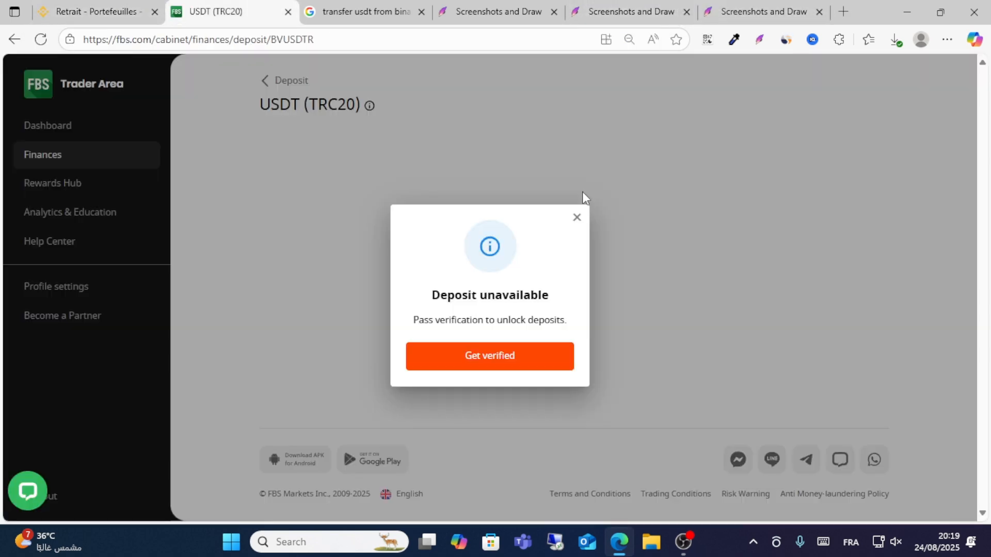
left_click(95, 11)
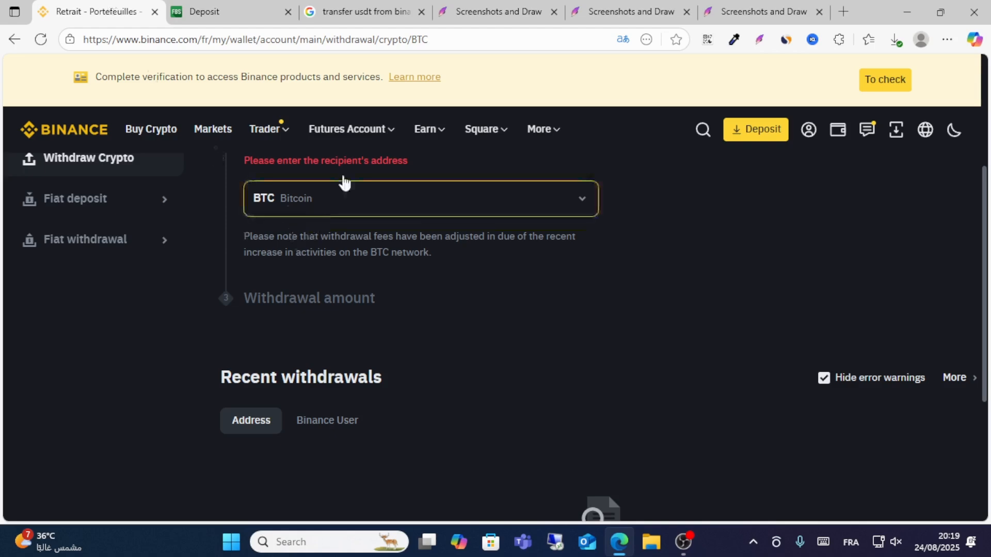
View the FBS deposit-method list and the saved screenshot with an arrow on the USDT (TRC20) option
left_click(762, 11)
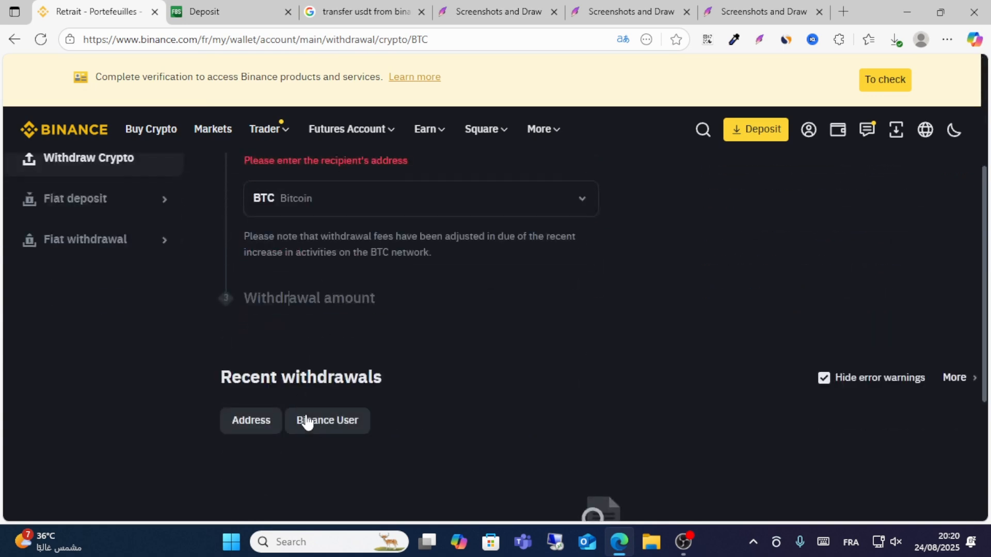
left_click(202, 12)
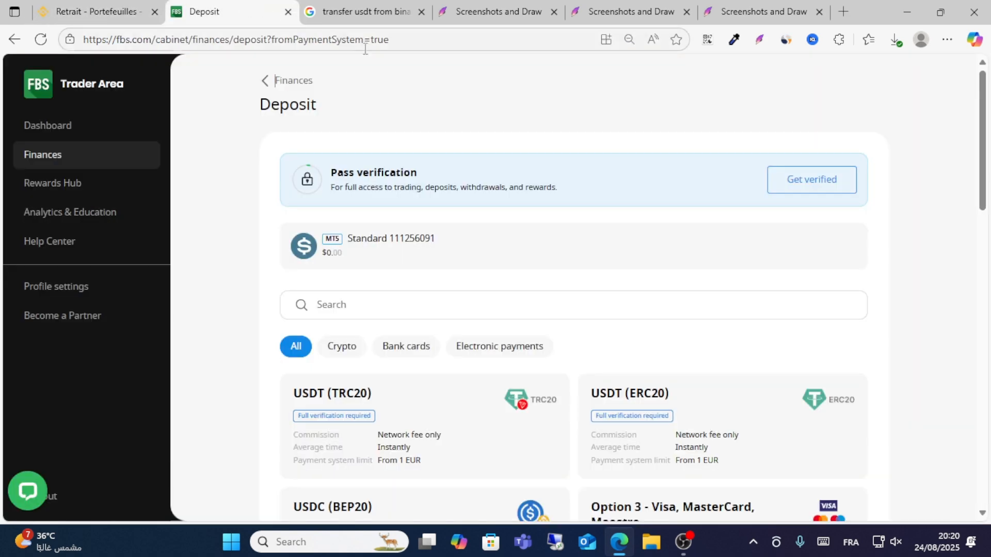
mouse_move(368, 214)
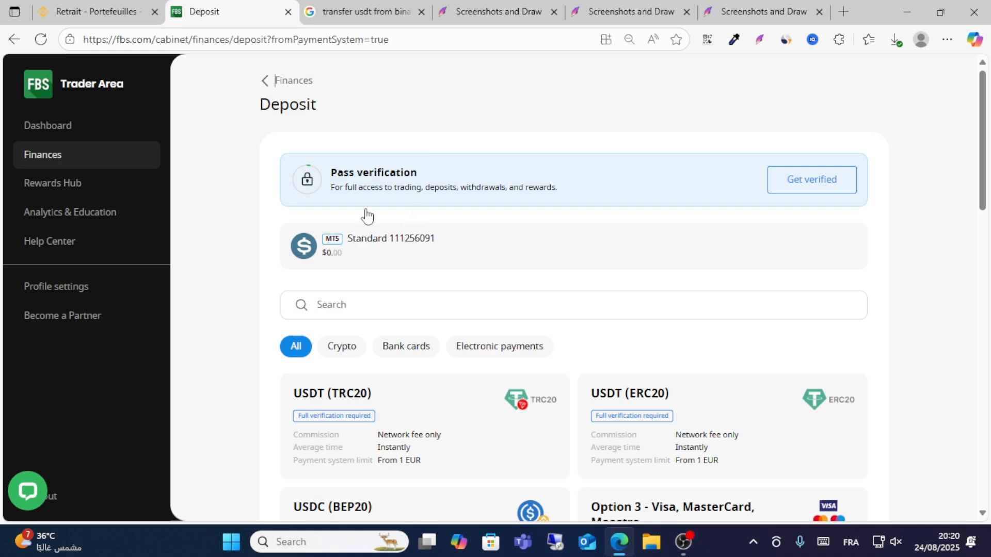
left_click(498, 11)
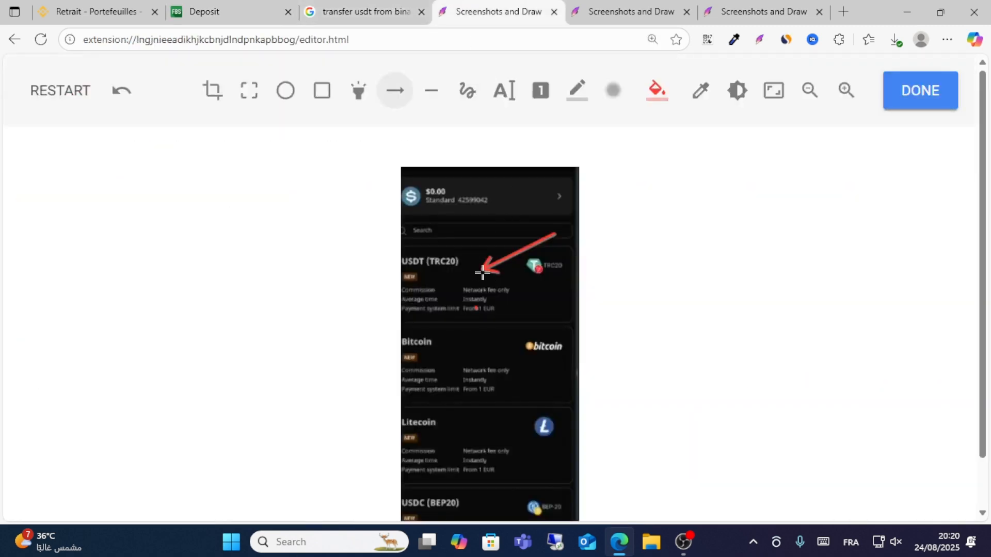